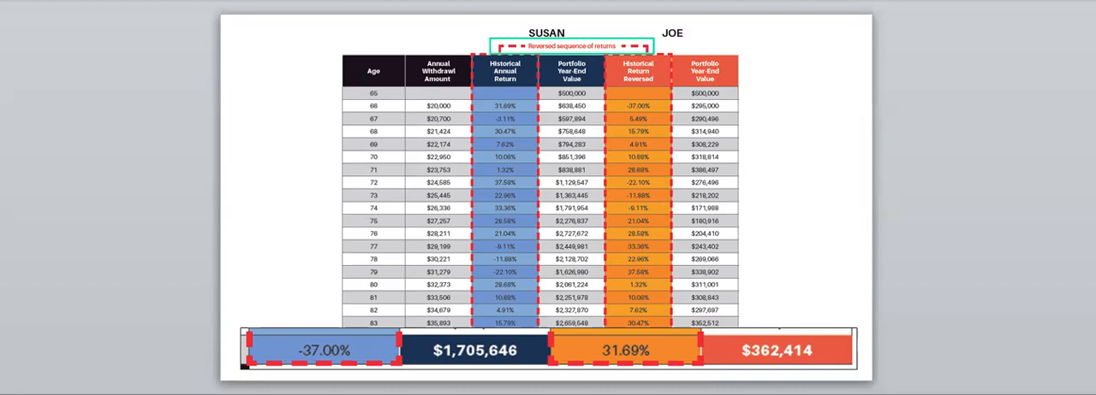
Advance past the Susan-versus-Joe reversed-returns comparison to the closing Questions slide.
key(Right)
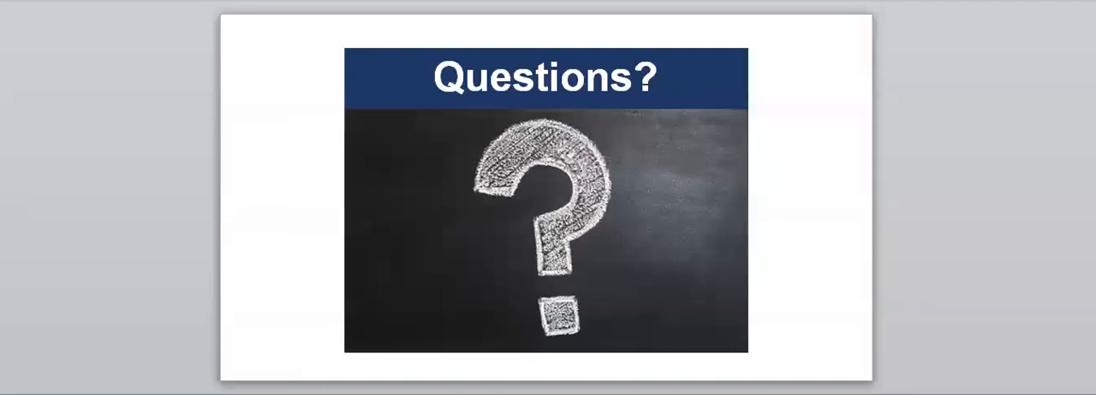
mouse_move(1031, 265)
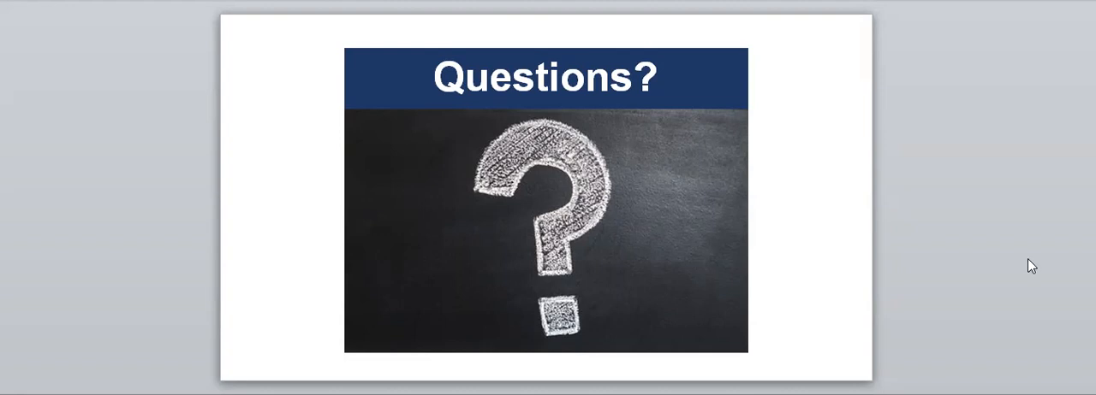